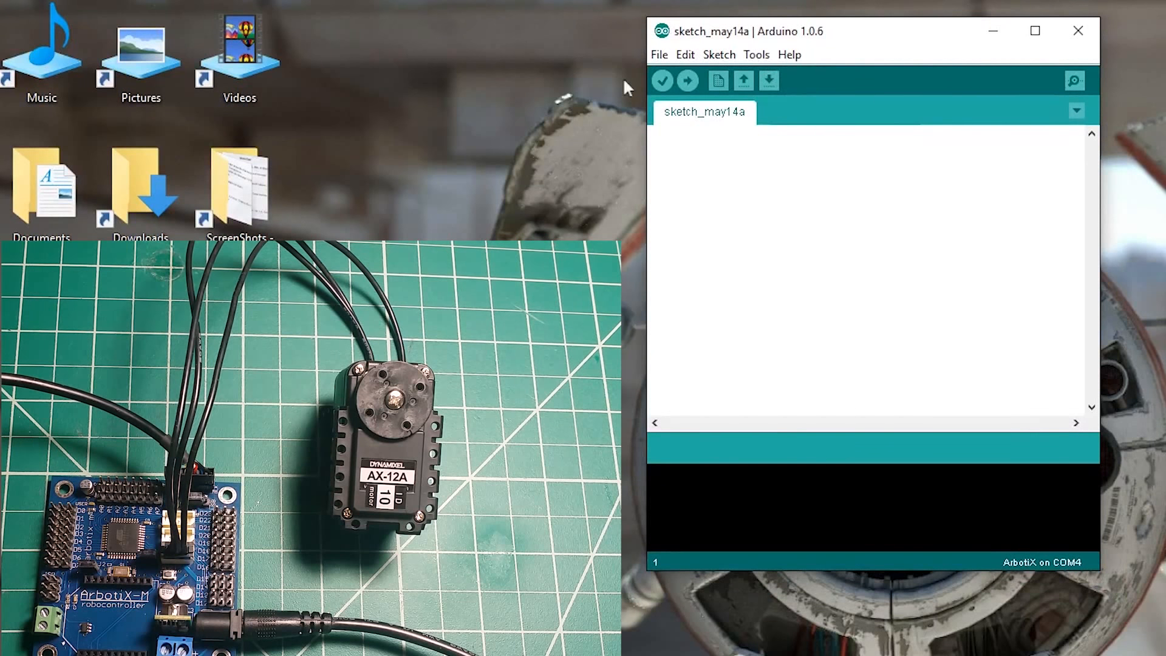
Step: Paste the #include lines for ax12.h and BioloidController.h, followed by blank lines
{"action": "left_click", "coordinate": [684, 54]}
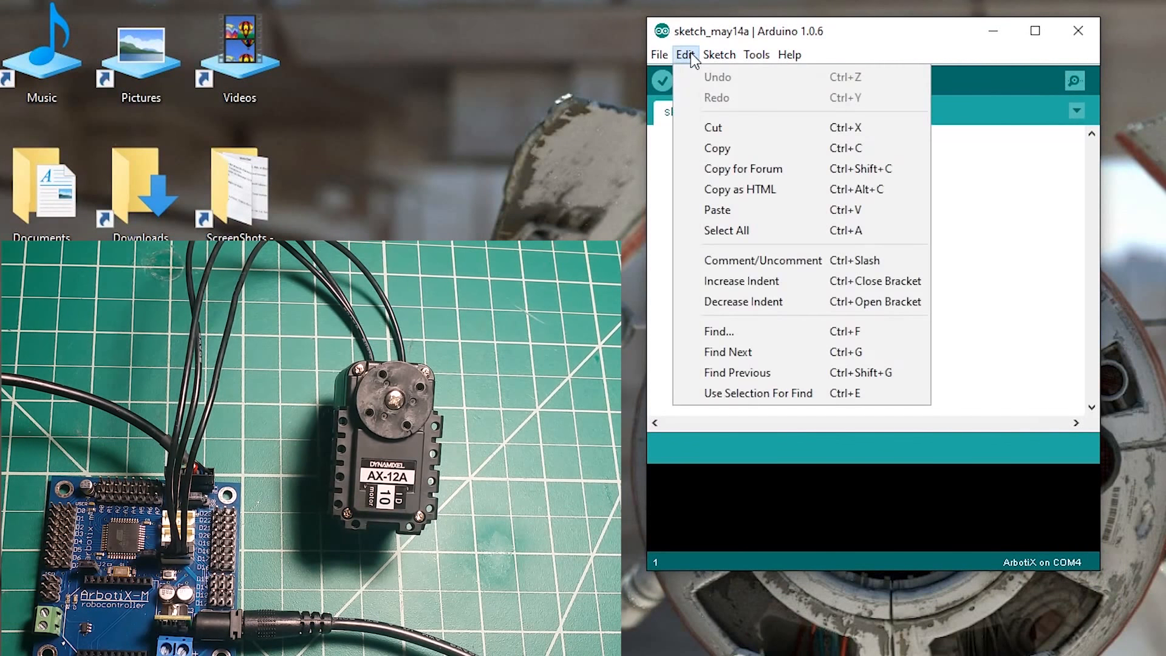
{"action": "left_click", "coordinate": [720, 54]}
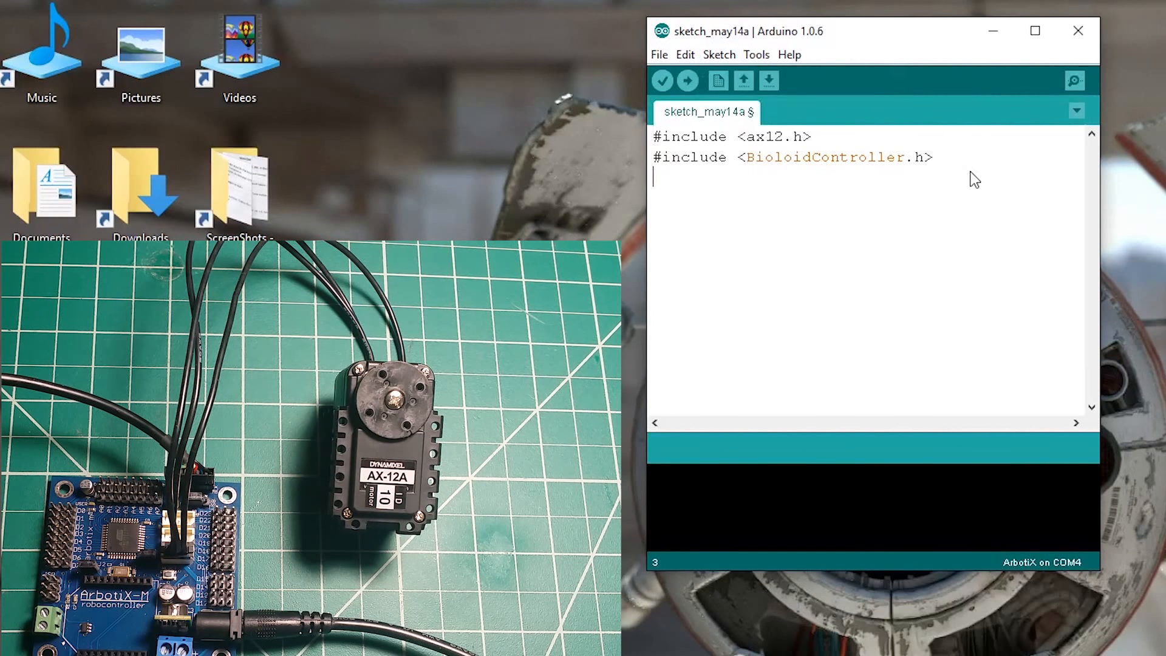
{"action": "key", "text": "Enter"}
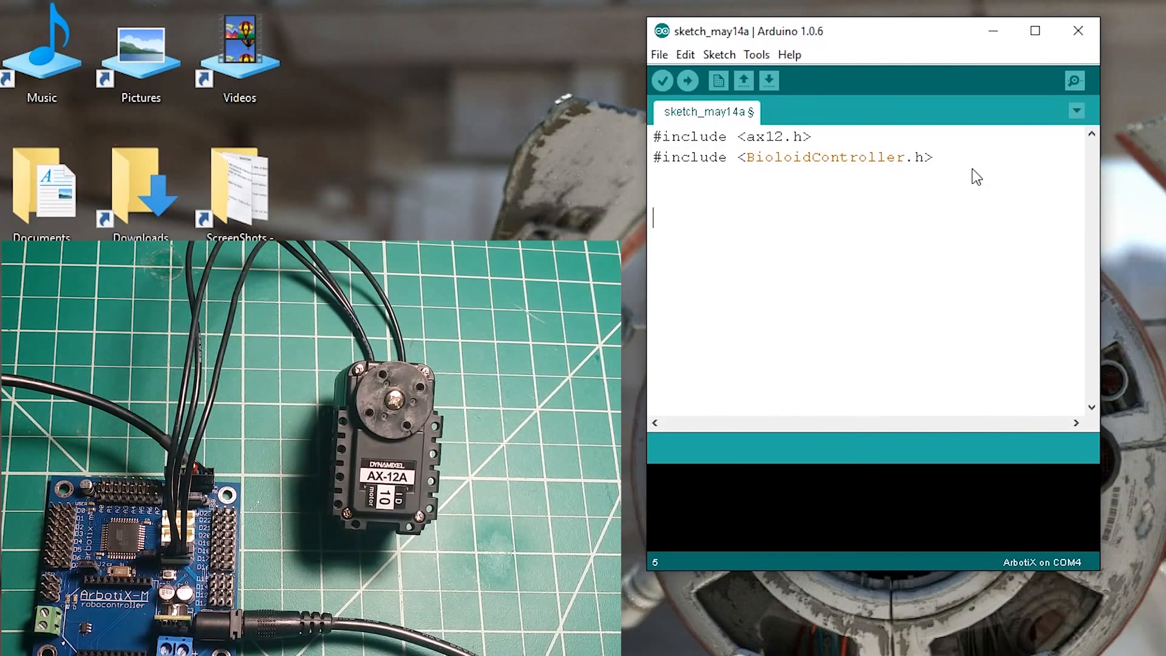
Step: Write empty void setup() and void loop() functions with braces below the includes
{"action": "type", "text": "voi"}
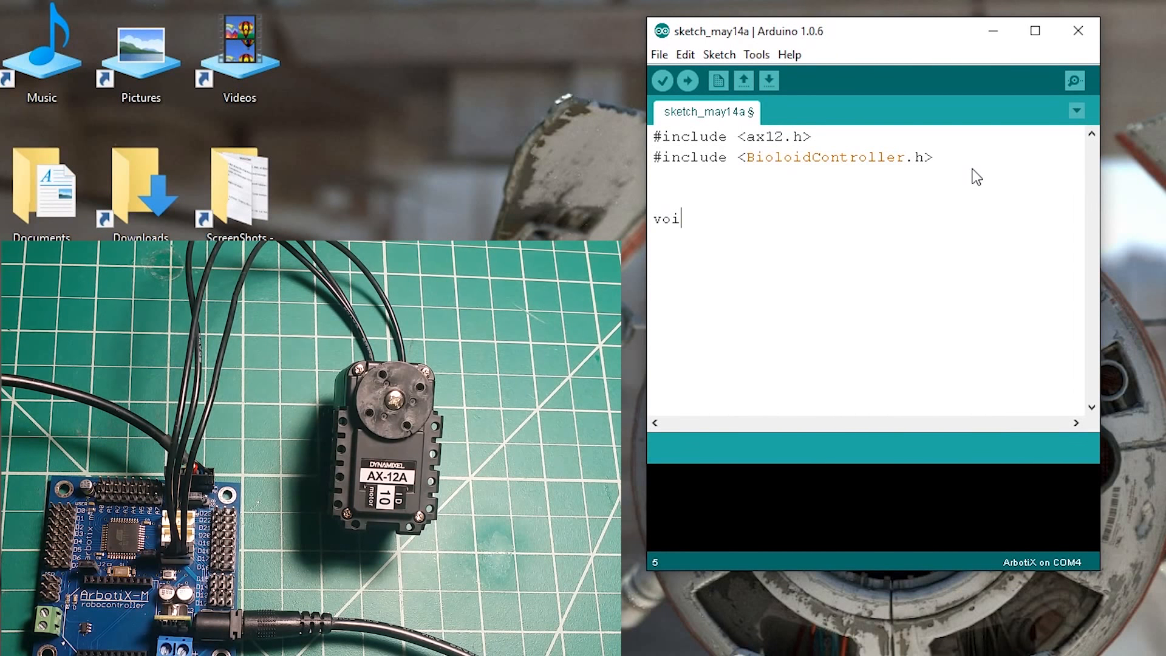
{"action": "type", "text": "d"}
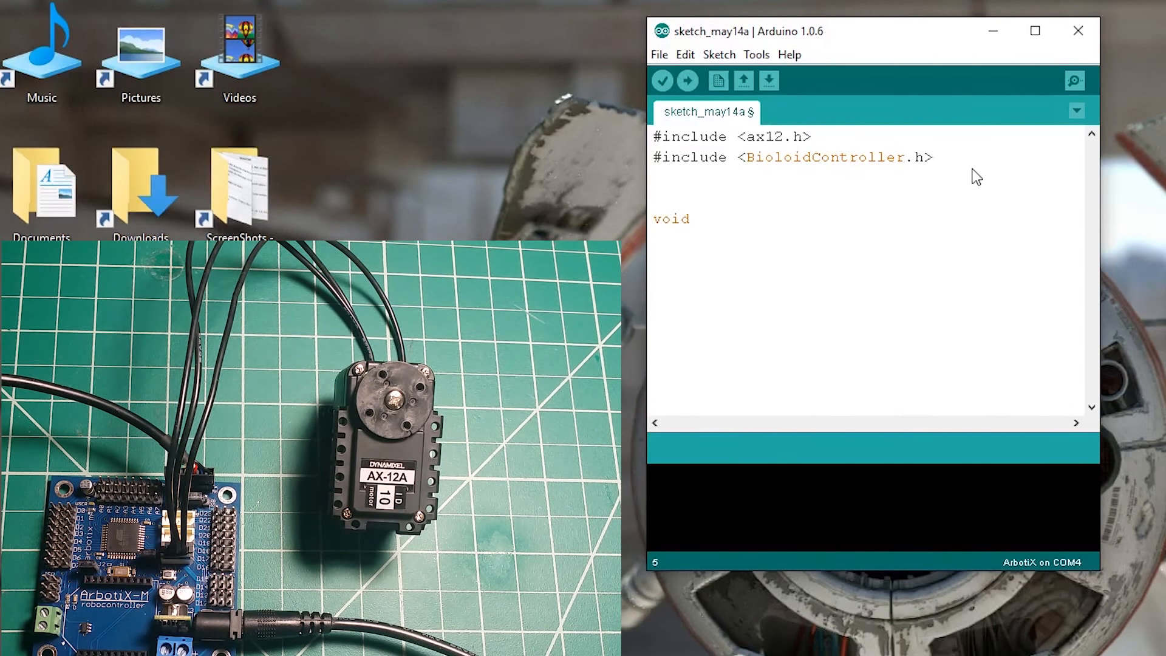
{"action": "type", "text": "setup"}
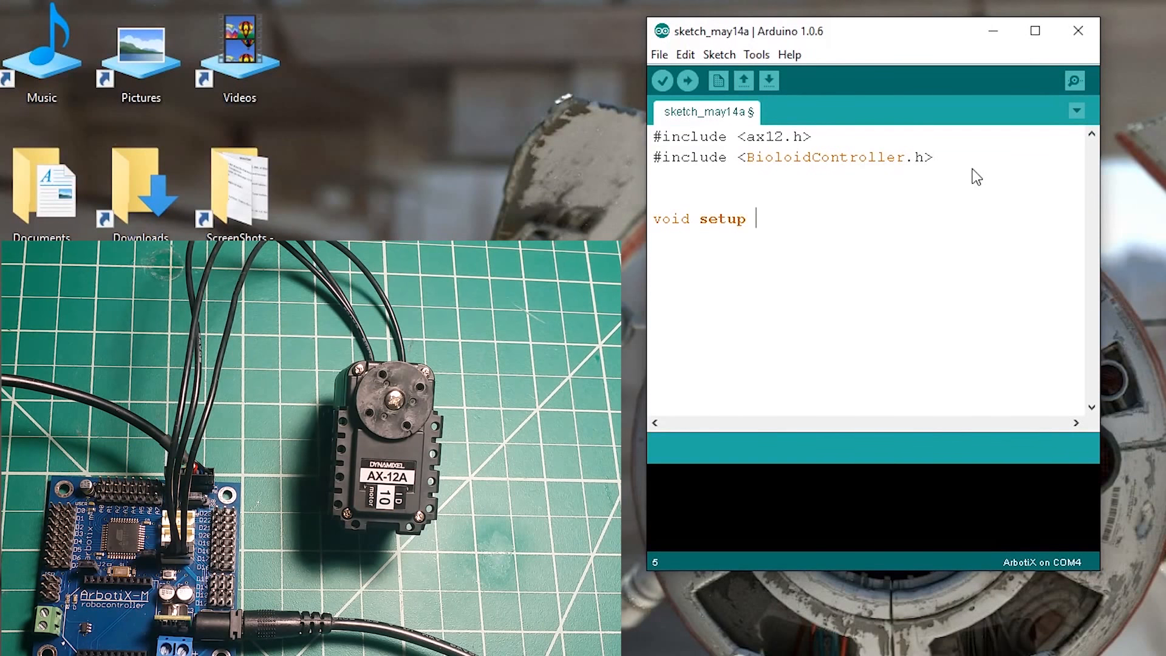
{"action": "type", "text": "()"}
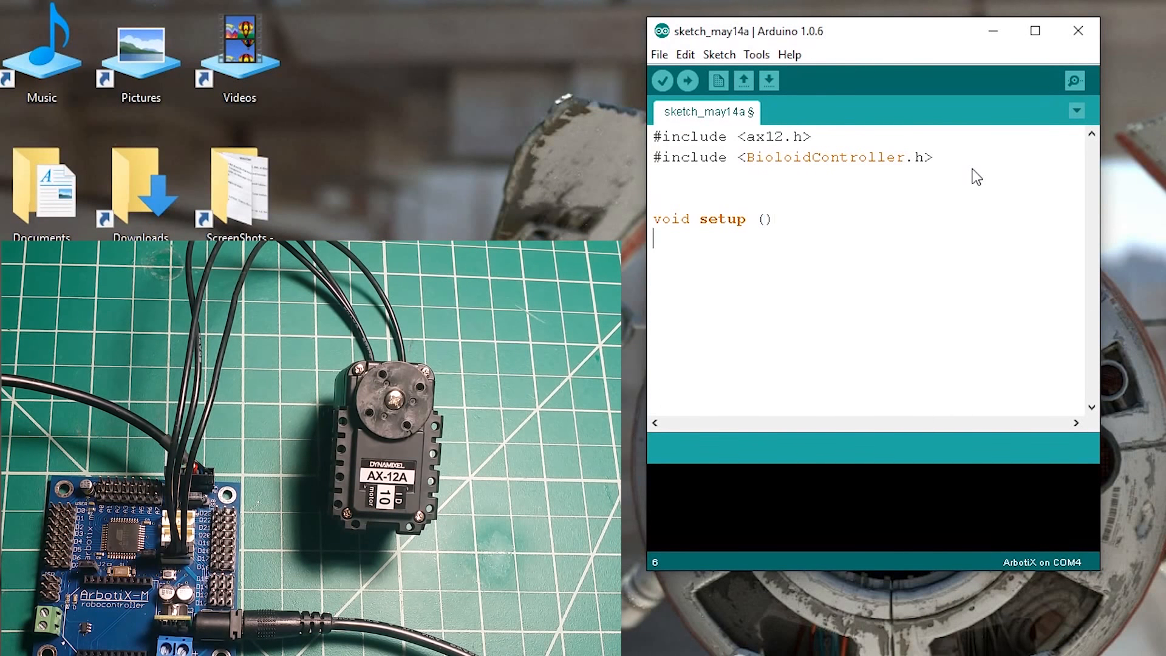
{"action": "type", "text": "{"}
{"action": "type", "text": "}"}
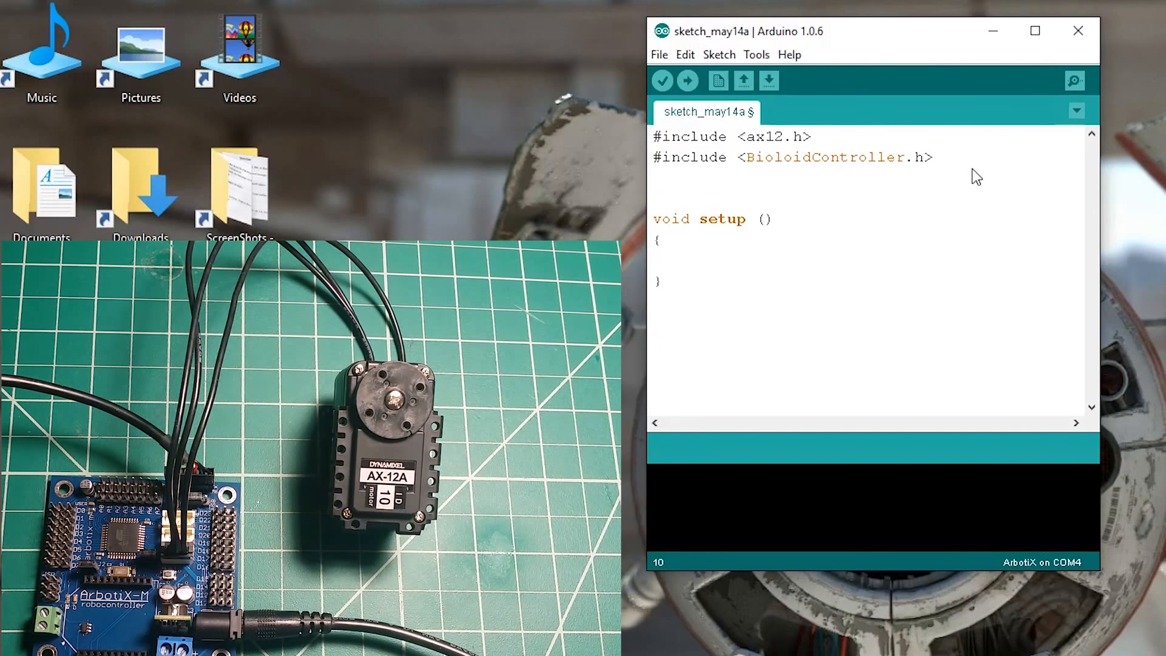
{"action": "type", "text": "void loop()"}
{"action": "type", "text": "}"}
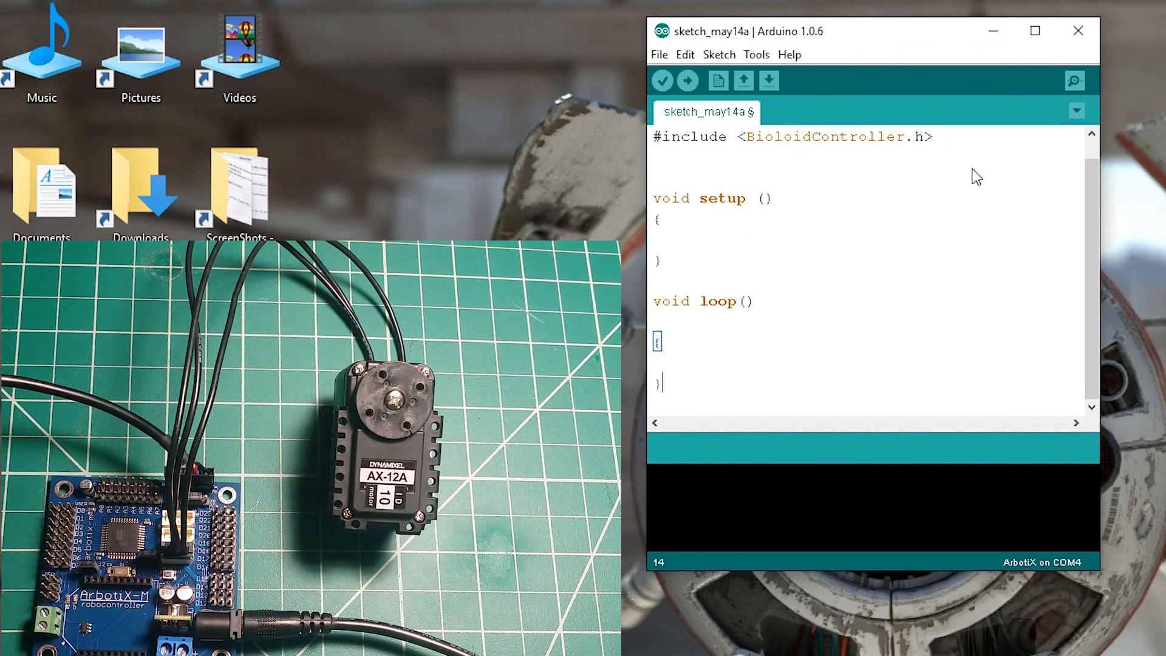
{"action": "mouse_move", "coordinate": [937, 51]}
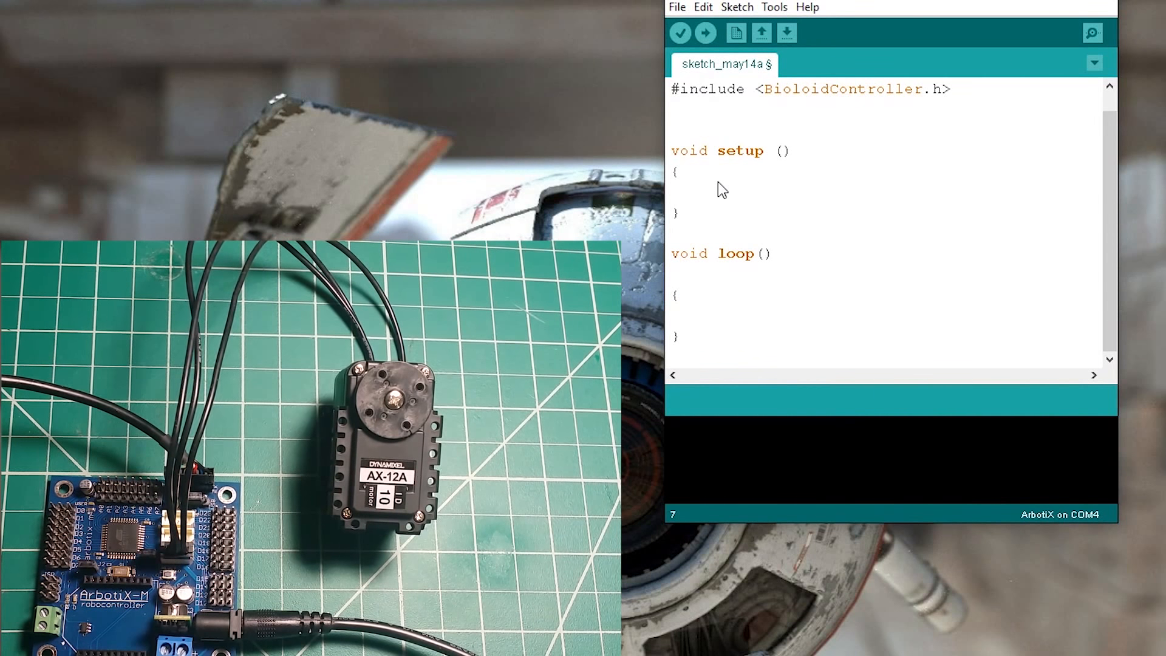
Step: Add the line SetPosition(10, 0); inside setup()
{"action": "type", "text": "se"}
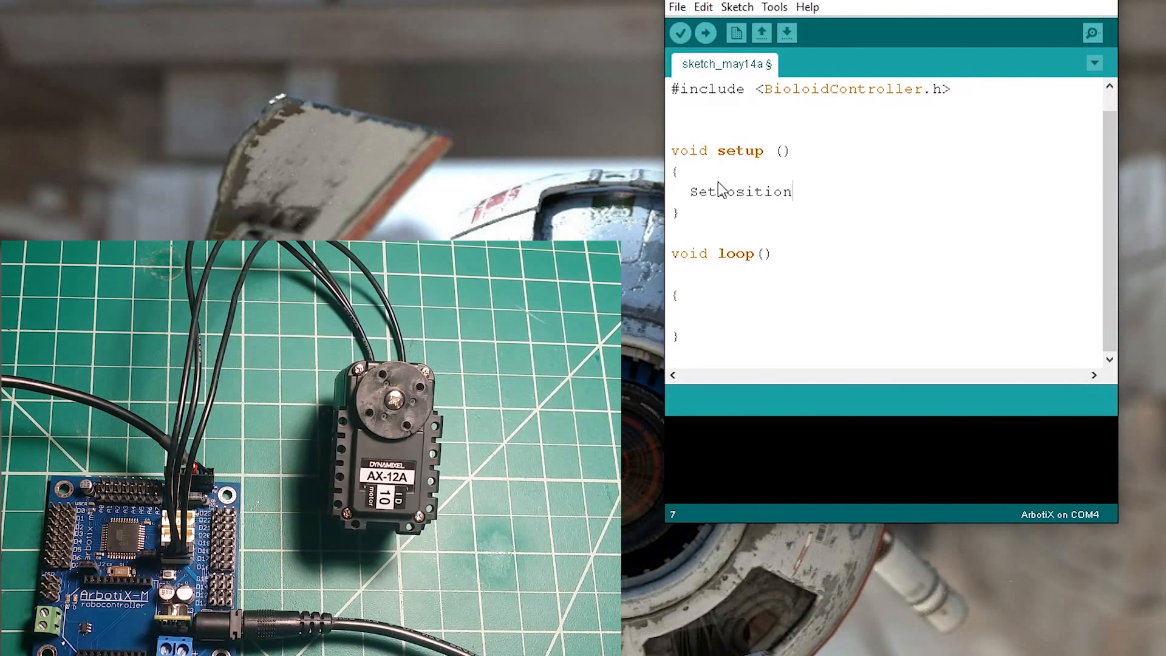
{"action": "type", "text": "("}
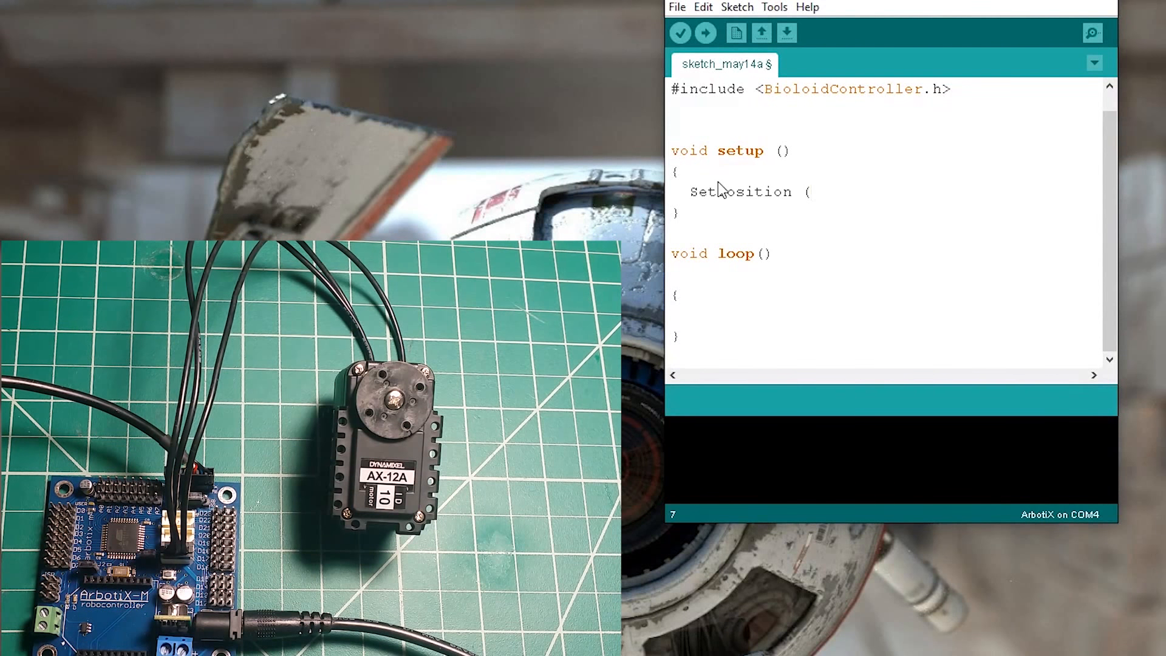
{"action": "type", "text": "10,"}
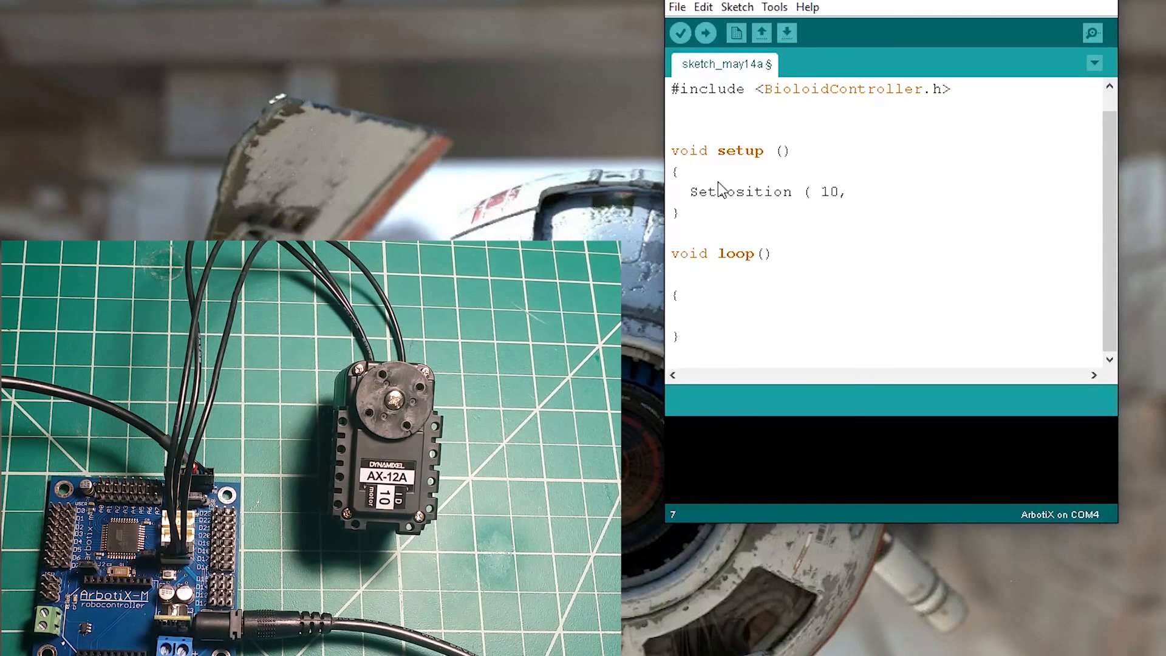
{"action": "type", "text": "0)"}
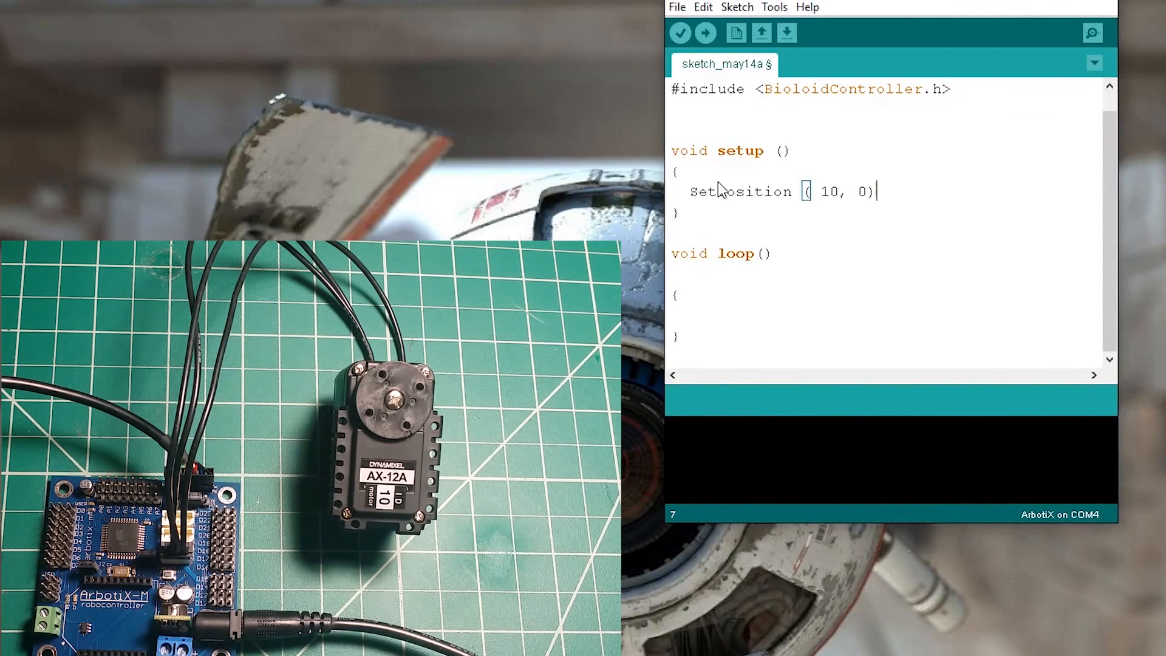
{"action": "type", "text": ";"}
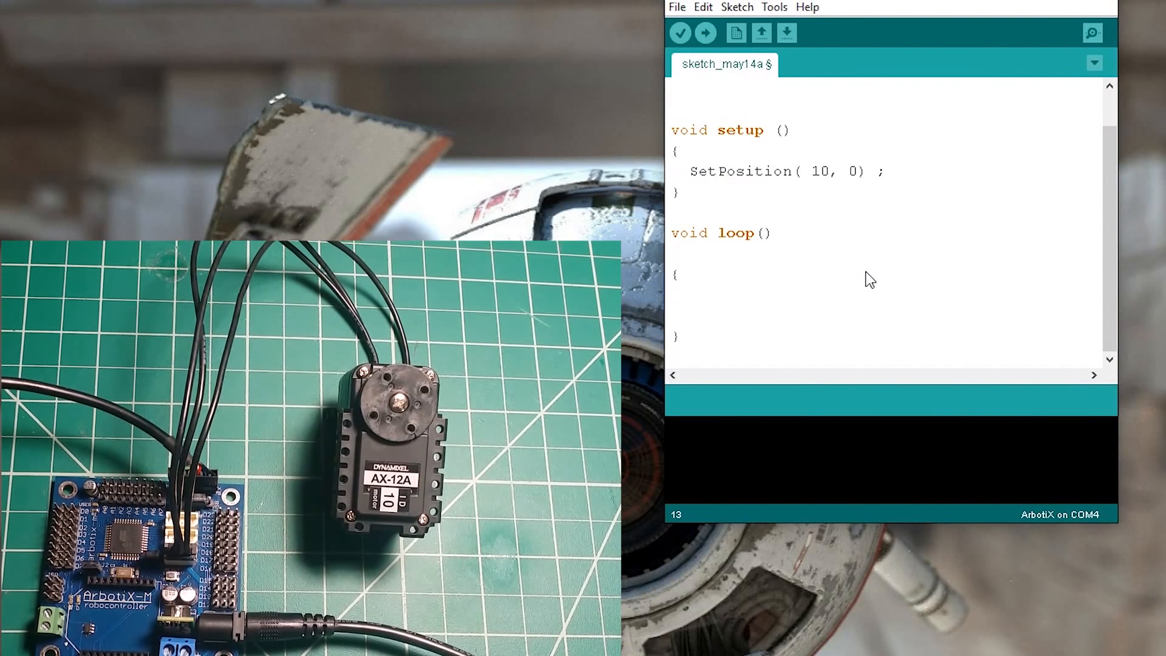
Step: In loop(), send servo 10 to position 512 and add delay(1000)
{"action": "type", "text": "SetPo"}
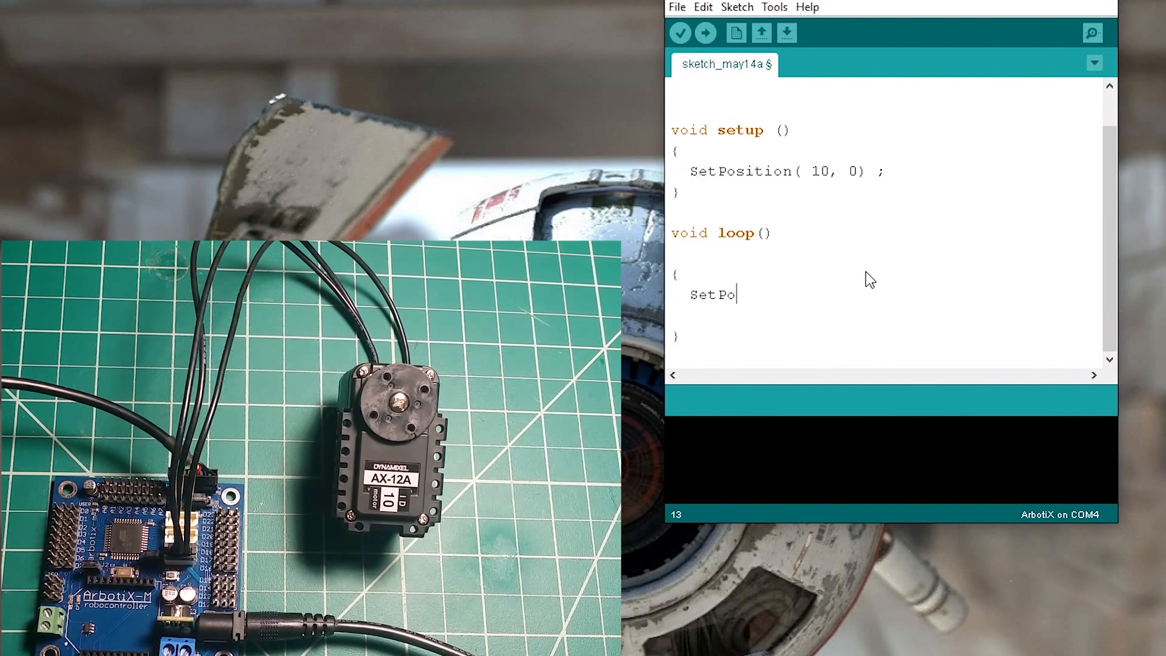
{"action": "type", "text": "sition("}
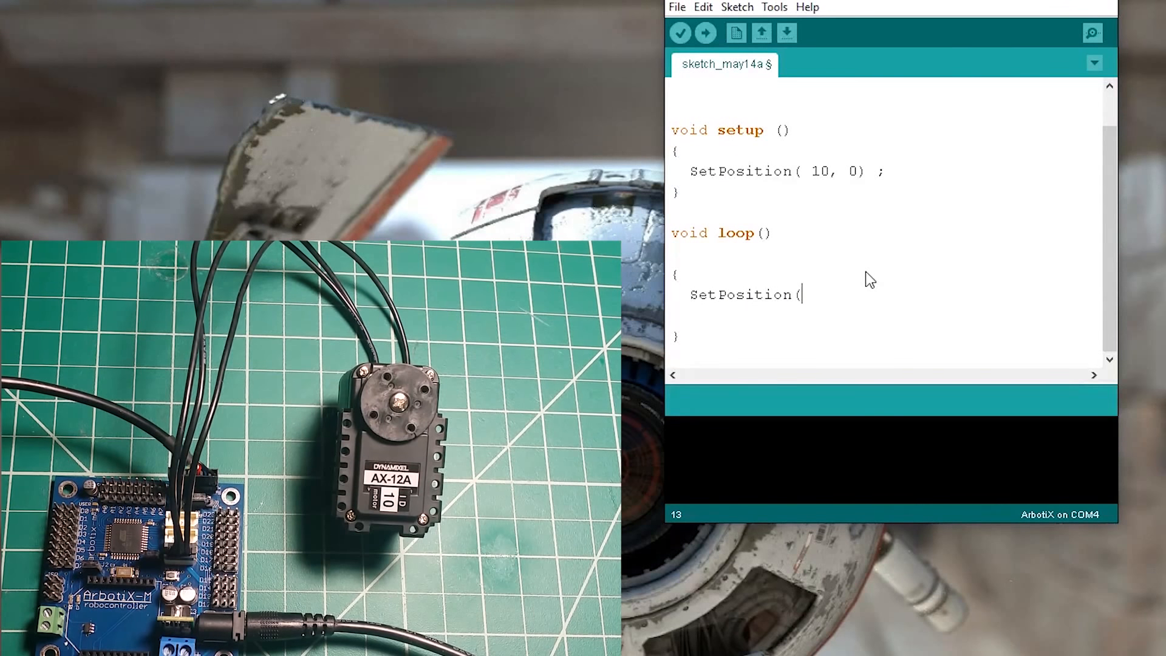
{"action": "type", "text": "10,"}
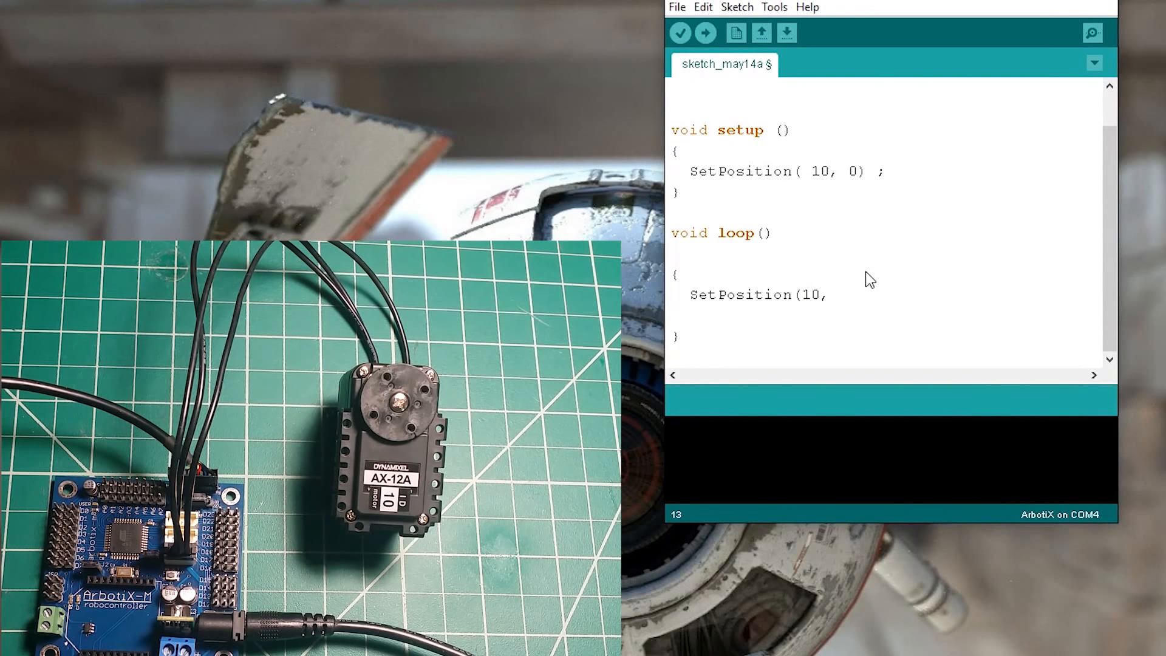
{"action": "type", "text": "512"}
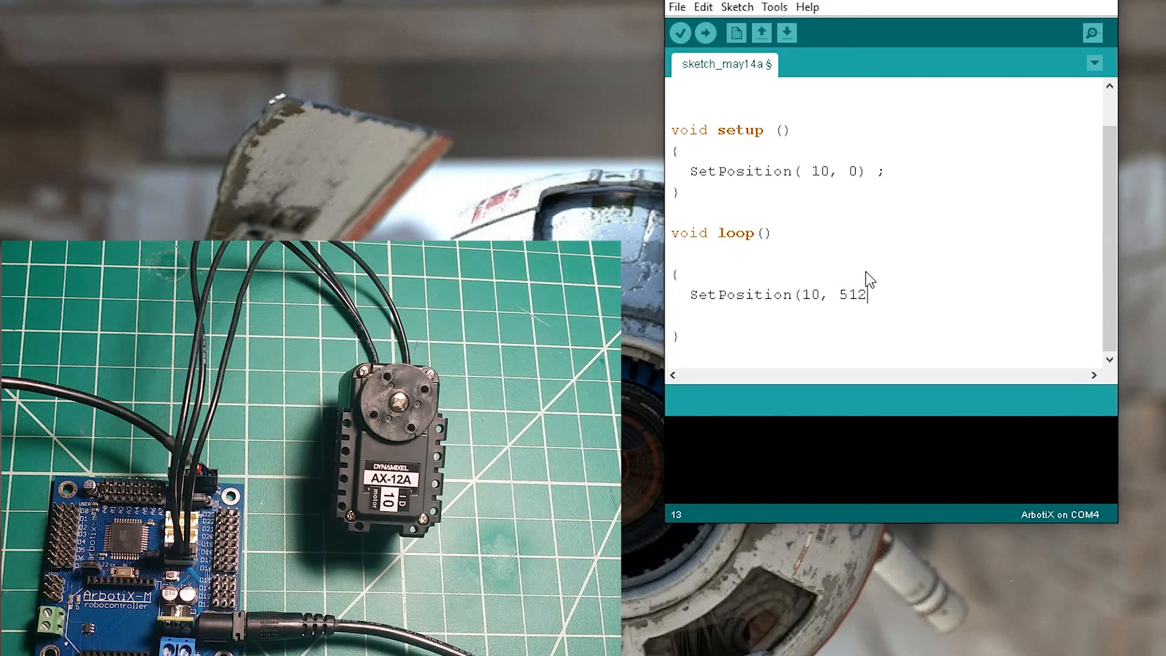
{"action": "type", "text": ");"}
{"action": "type", "text": "d"}
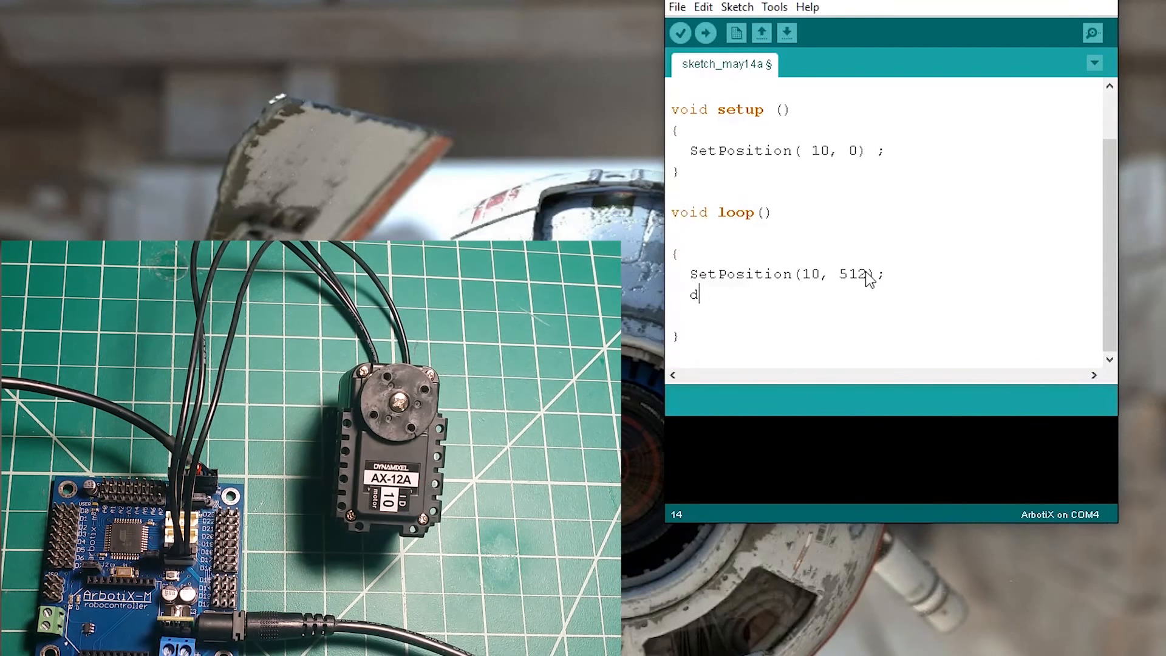
{"action": "type", "text": "elay(1"}
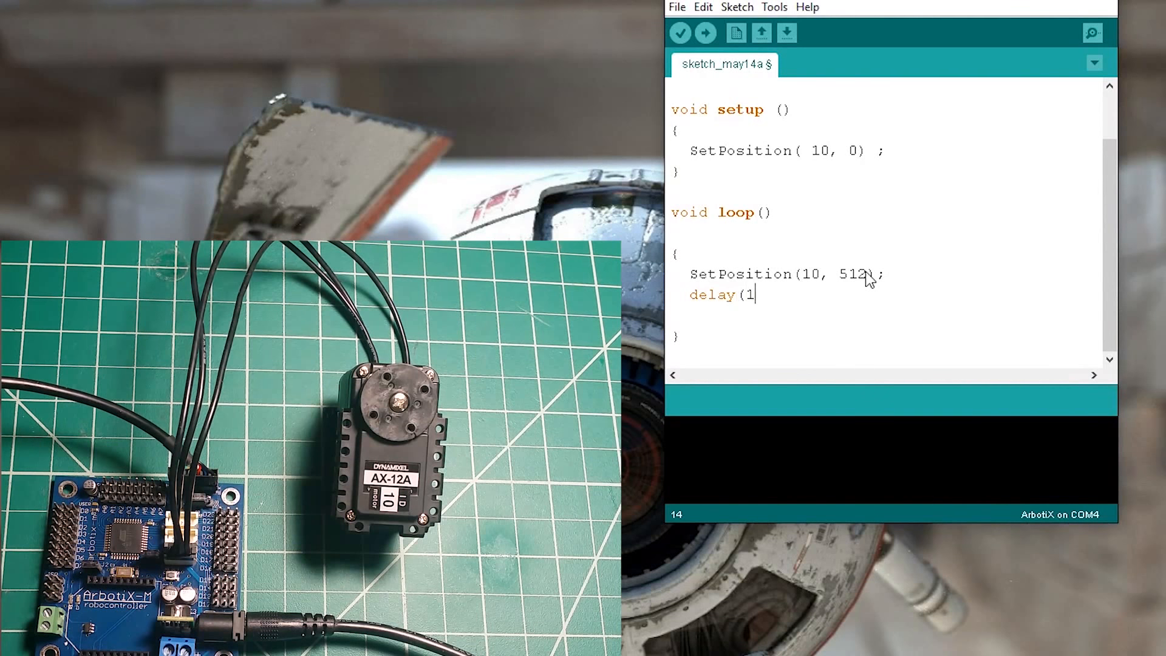
{"action": "type", "text": "000);"}
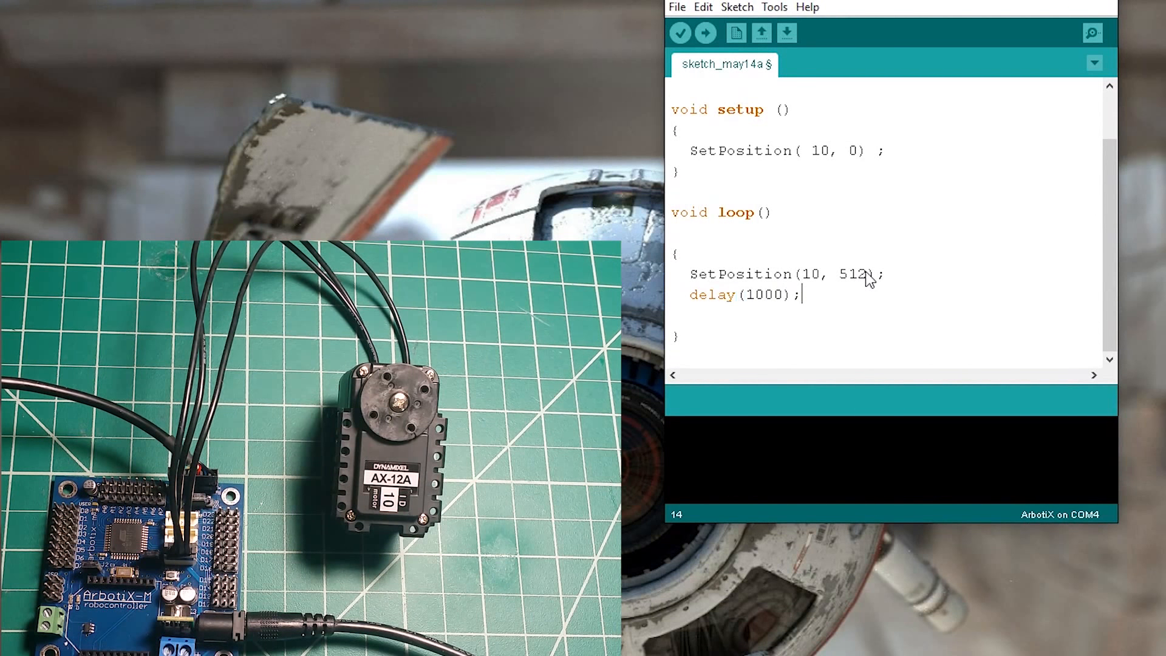
Step: Move servo 10 to 1023, delay, then return it to position 0
{"action": "type", "text": "SetP"}
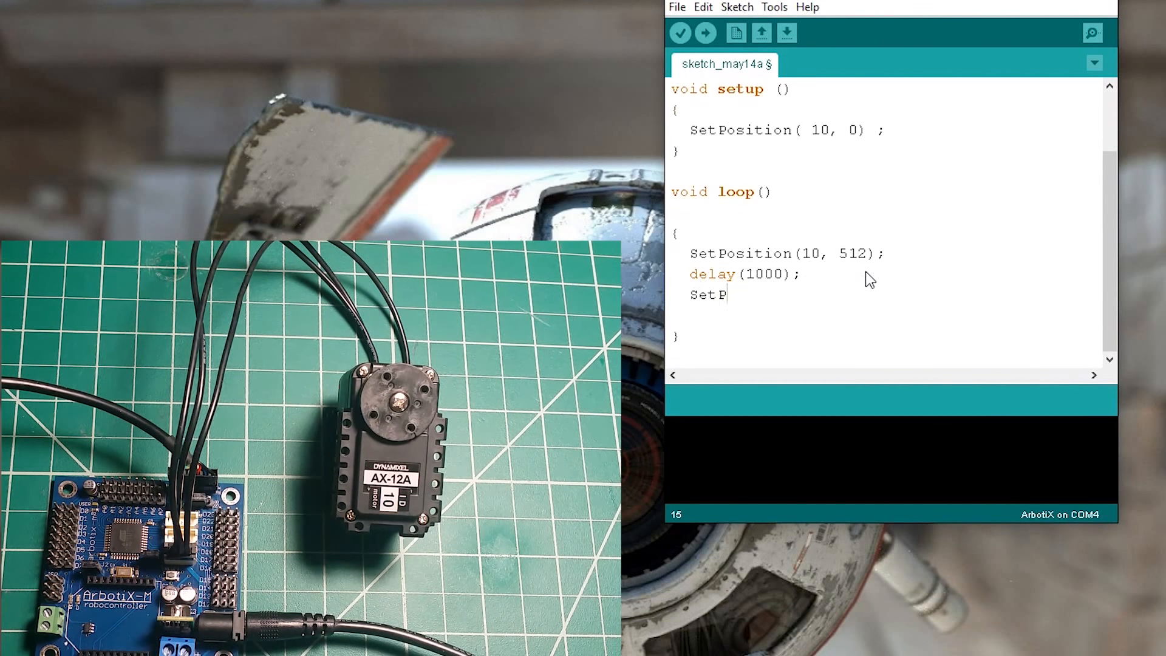
{"action": "type", "text": "osition("}
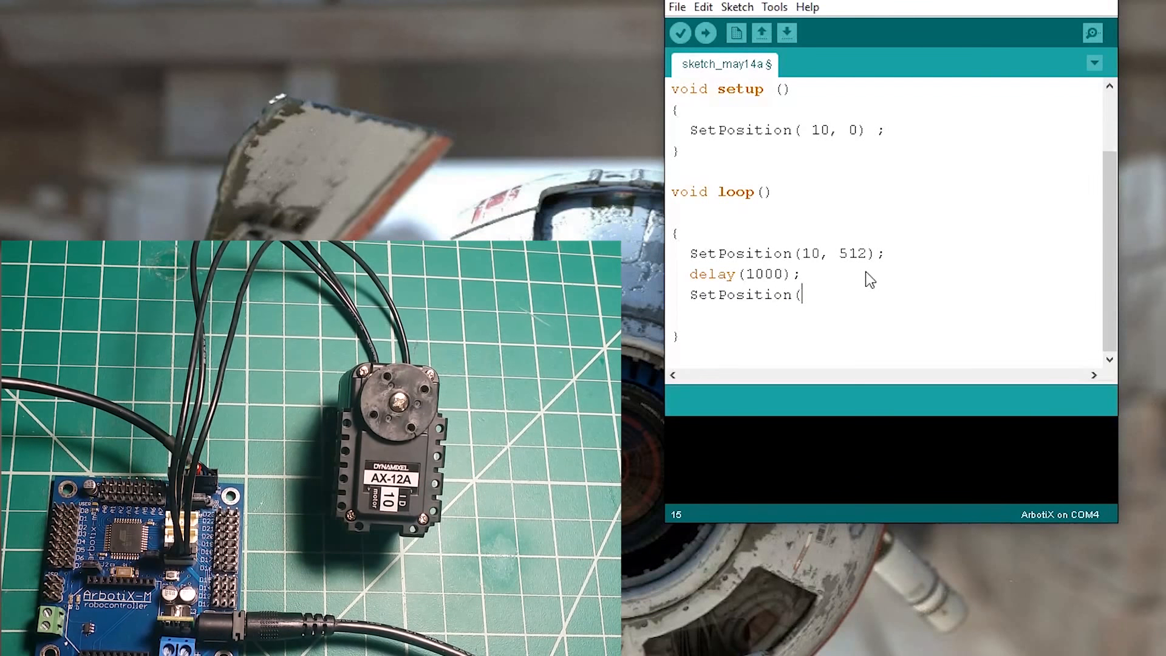
{"action": "type", "text": "10,"}
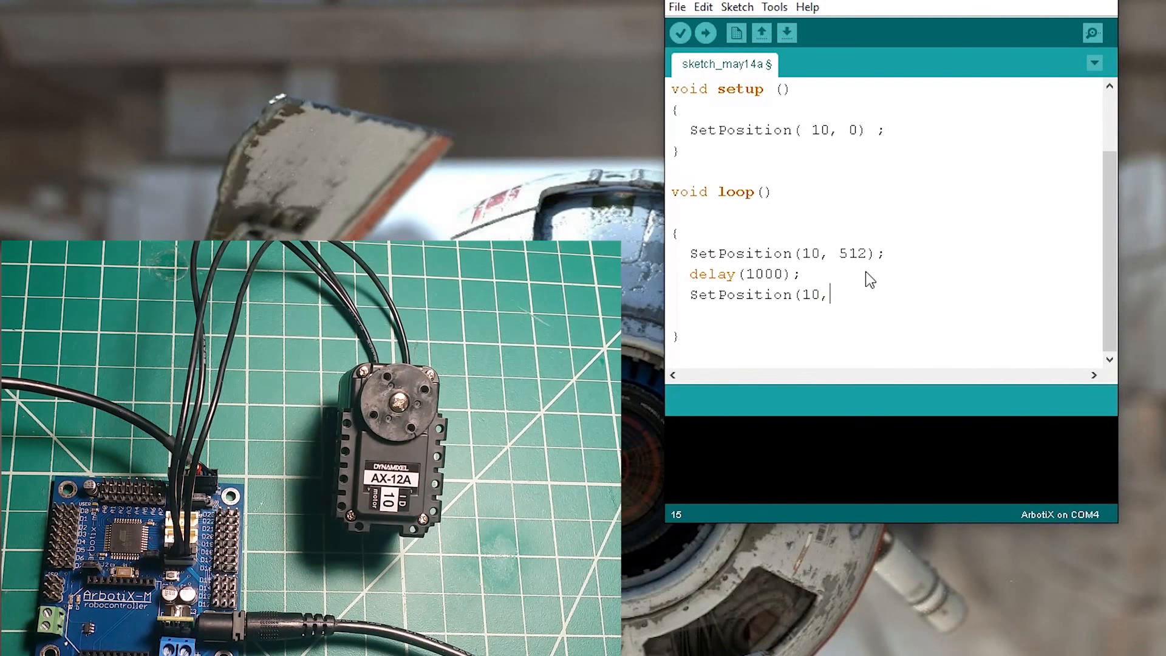
{"action": "type", "text": "1023"}
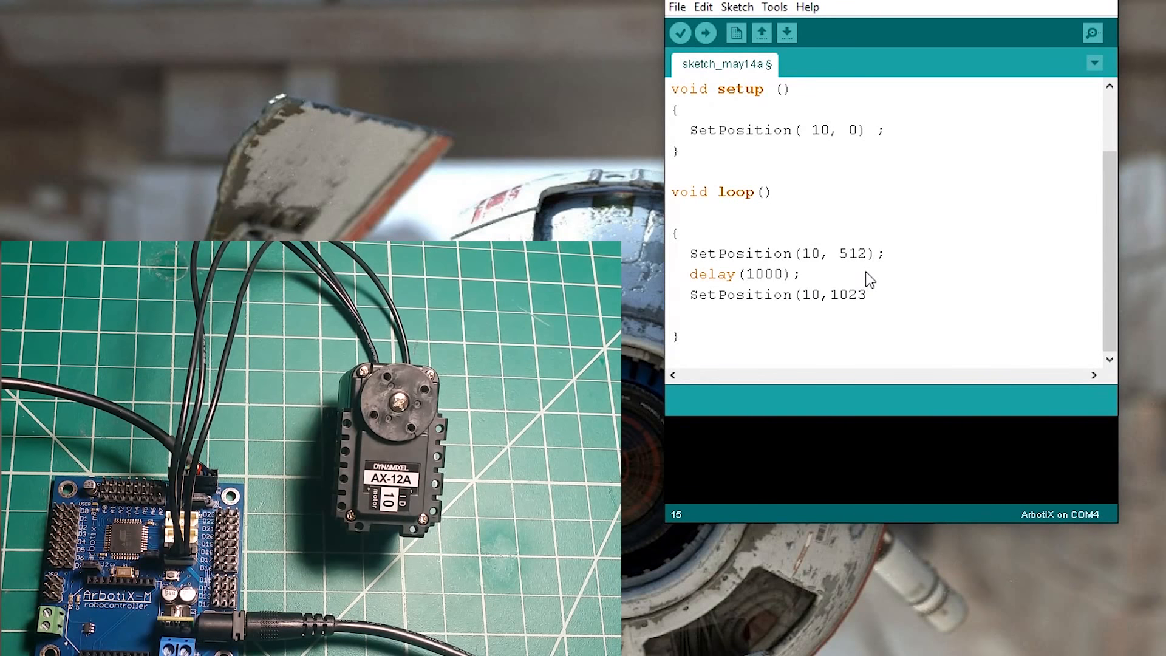
{"action": "type", "text": ";"}
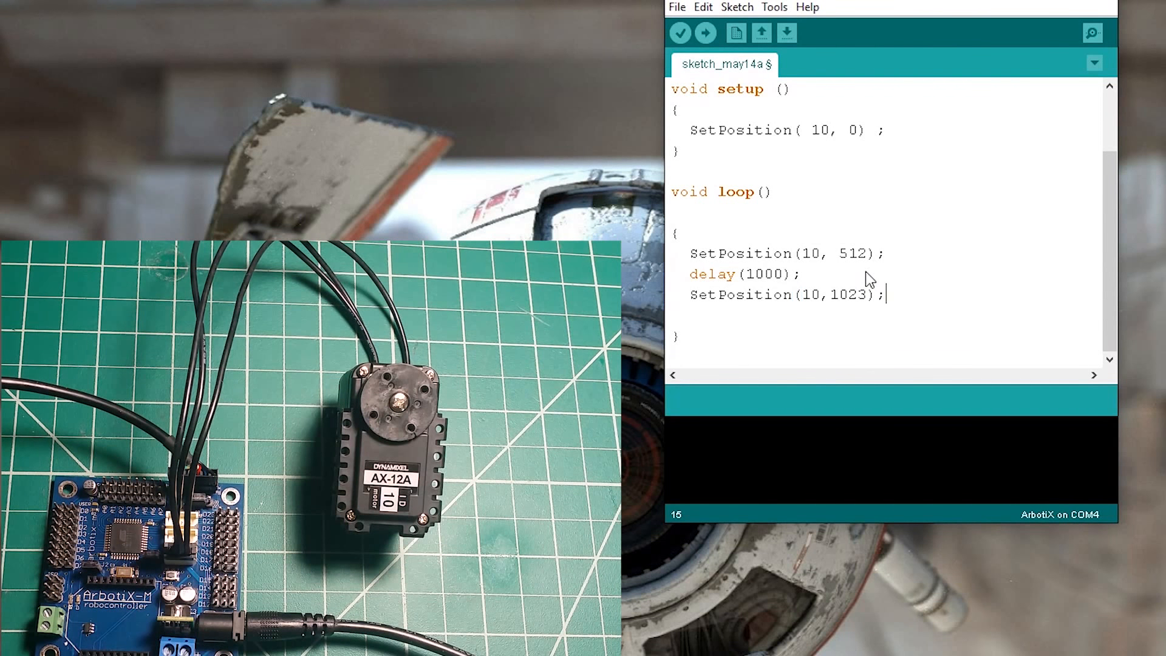
{"action": "type", "text": "delay(1000);"}
{"action": "type", "text": "Set"}
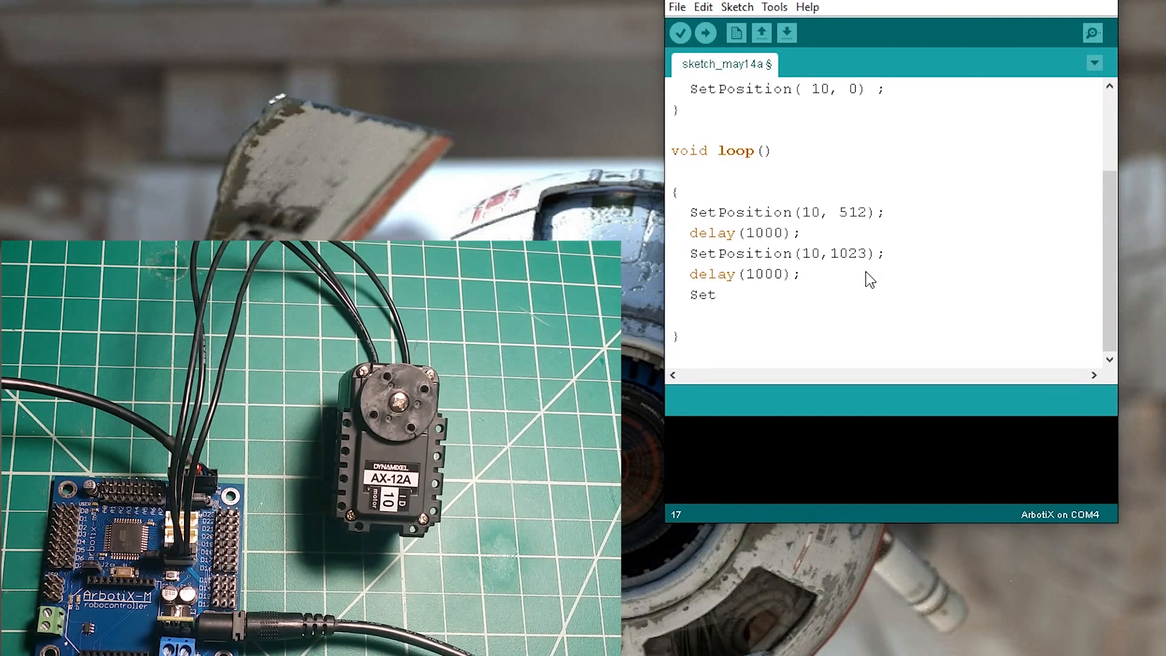
{"action": "type", "text": "Position"}
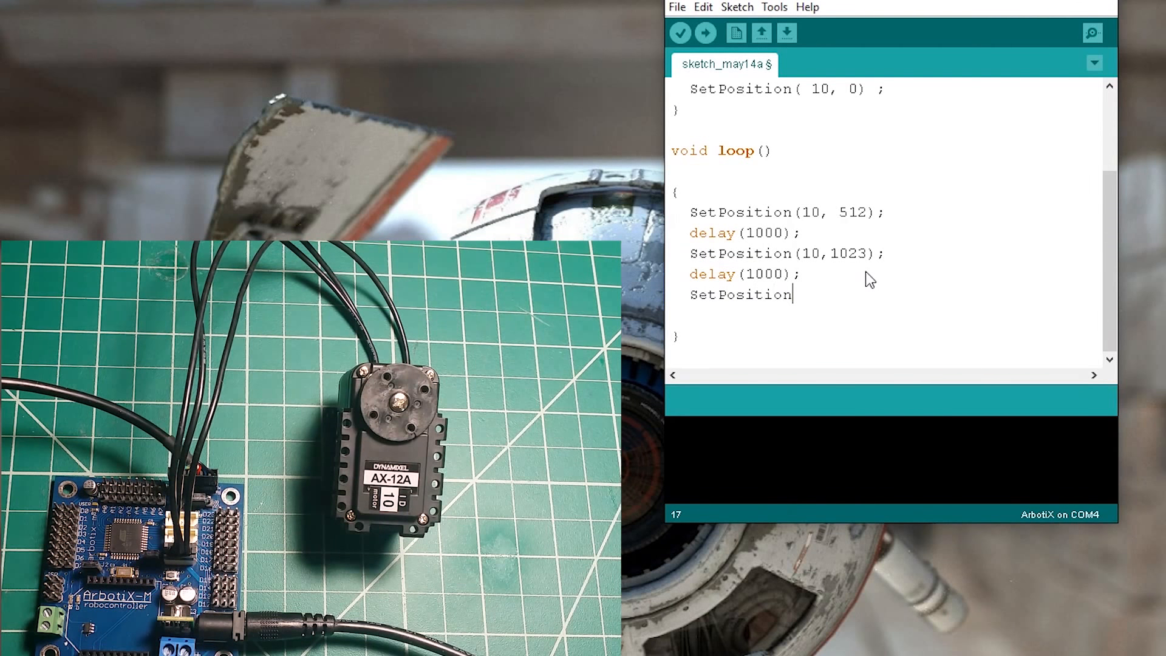
{"action": "type", "text": "("}
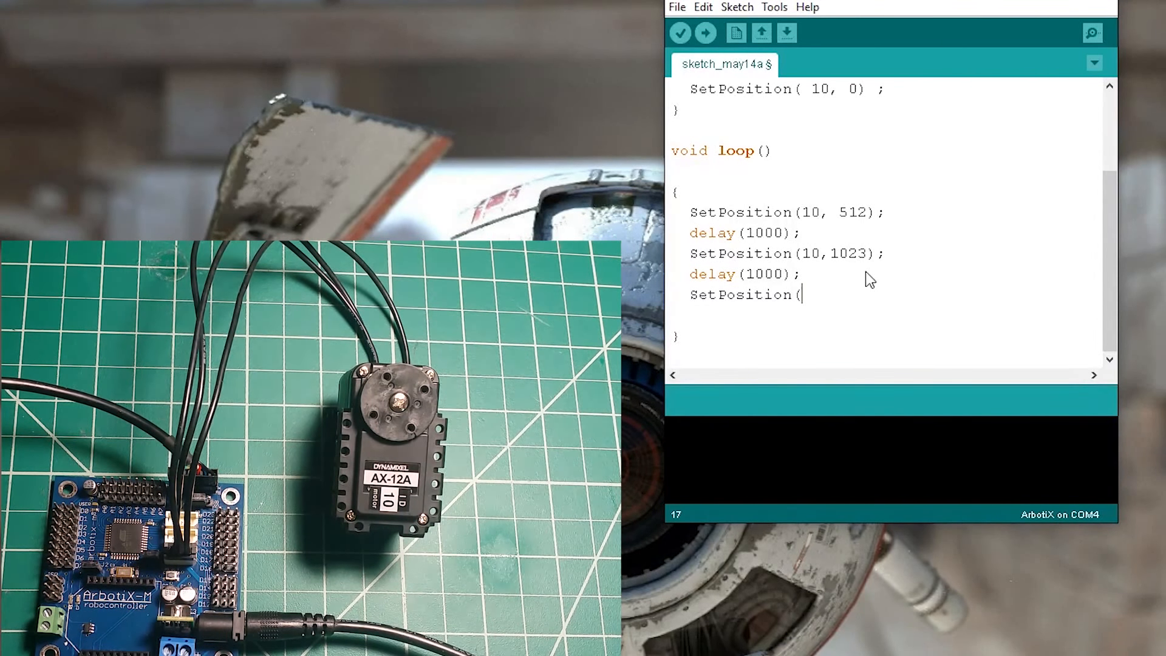
{"action": "type", "text": "10,"}
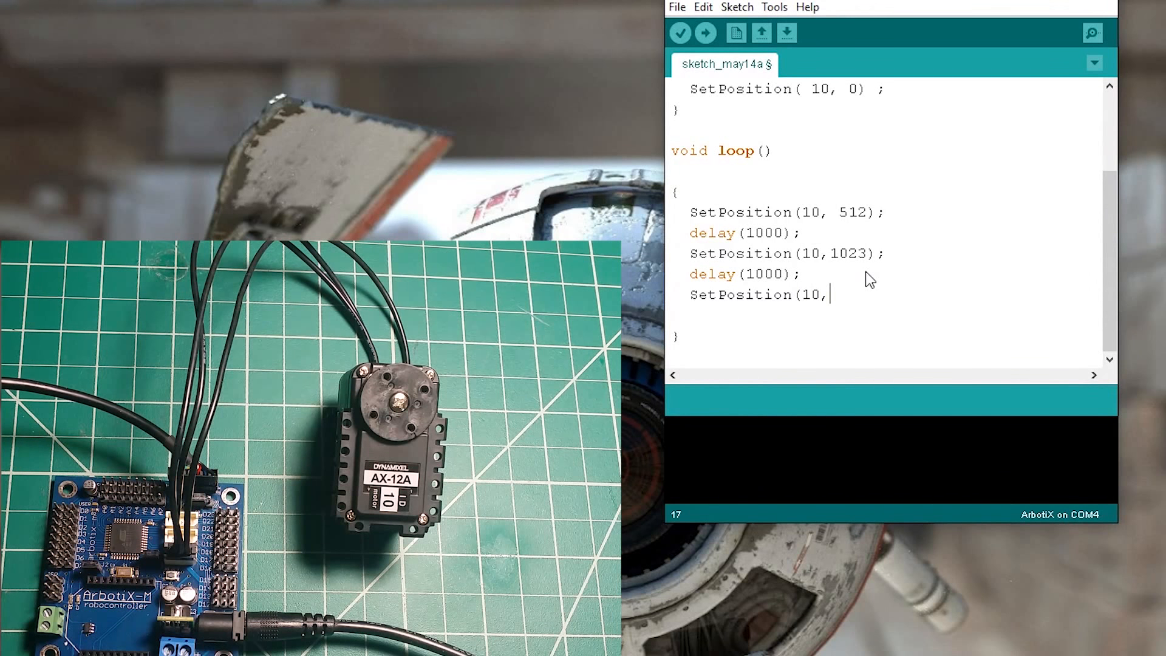
{"action": "type", "text": "0)"}
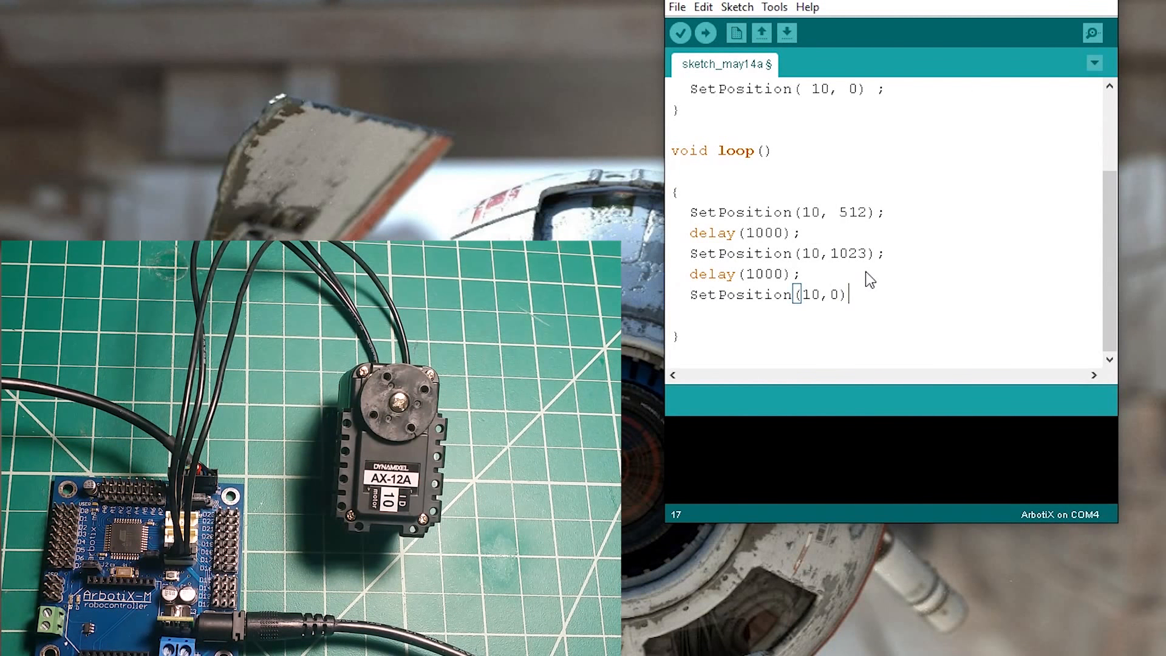
{"action": "type", "text": ";"}
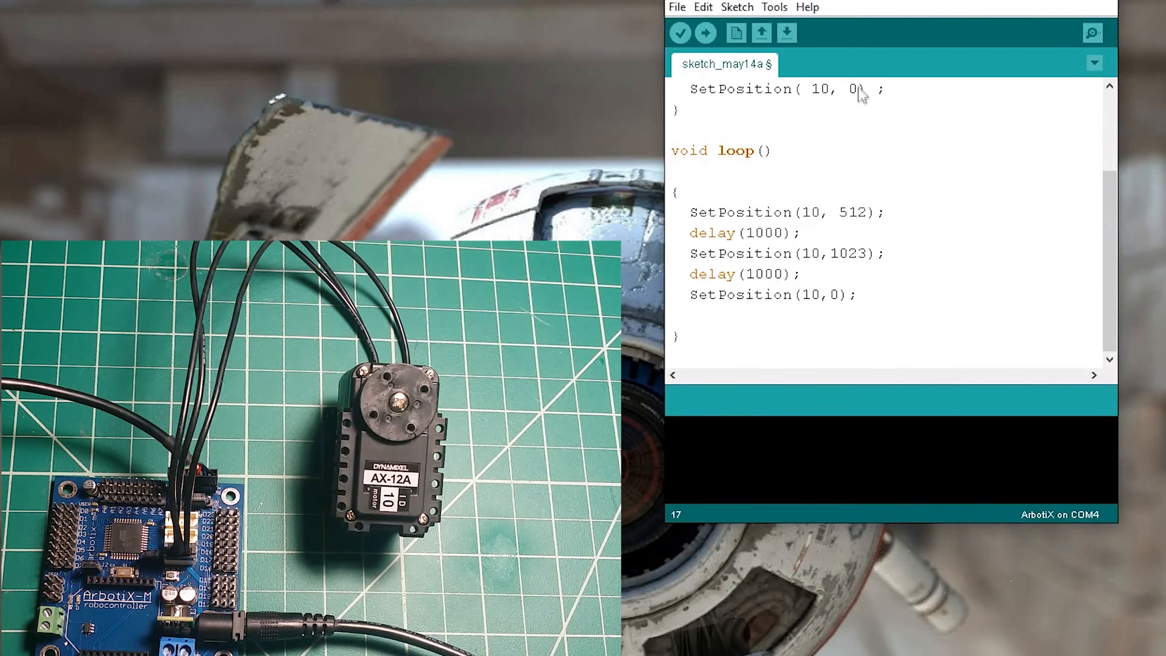
{"action": "mouse_move", "coordinate": [830, 206]}
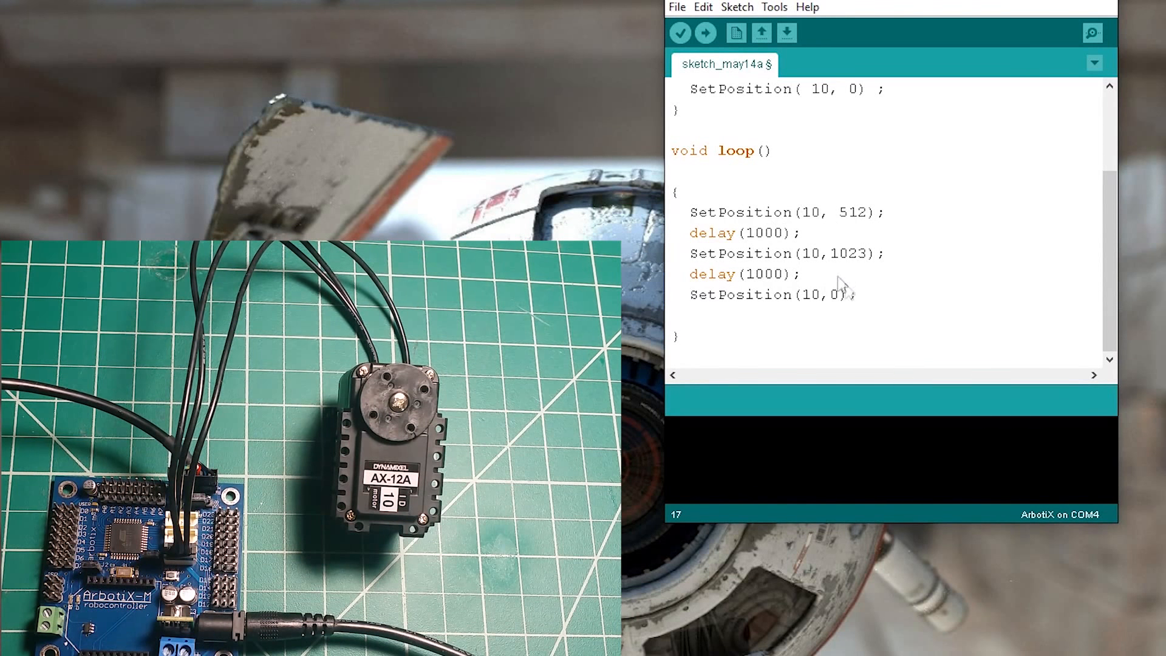
Step: Compile the sketch (1,314 bytes) and confirm the ArbotiX board and COM4 port
{"action": "left_click", "coordinate": [682, 32]}
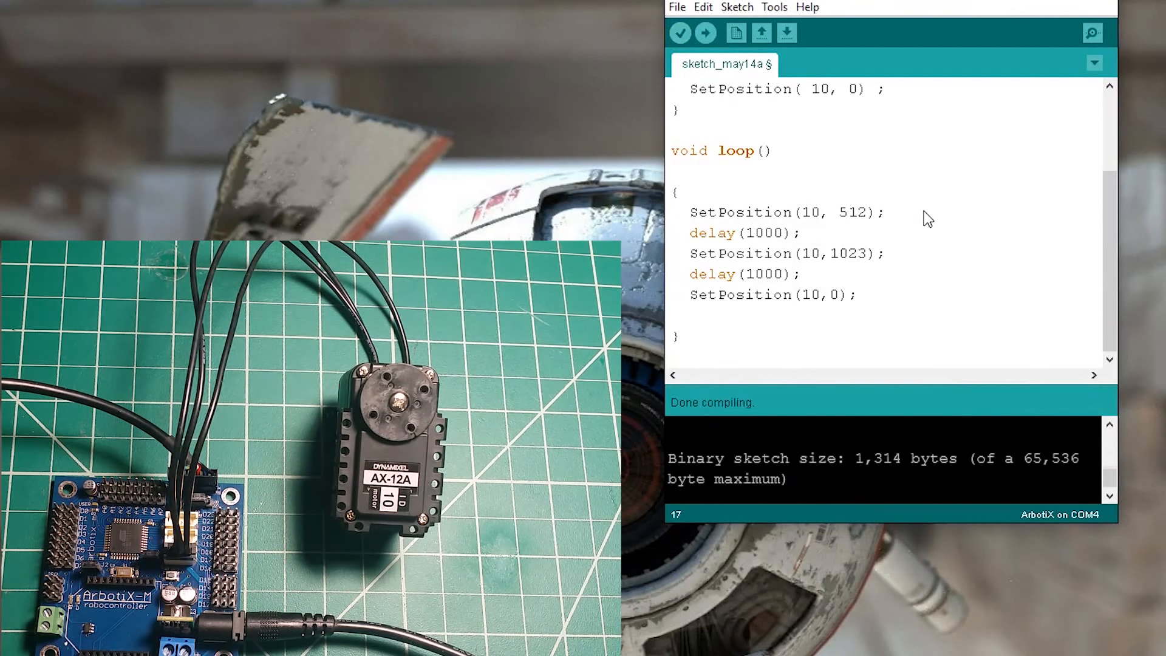
{"action": "left_click", "coordinate": [775, 6]}
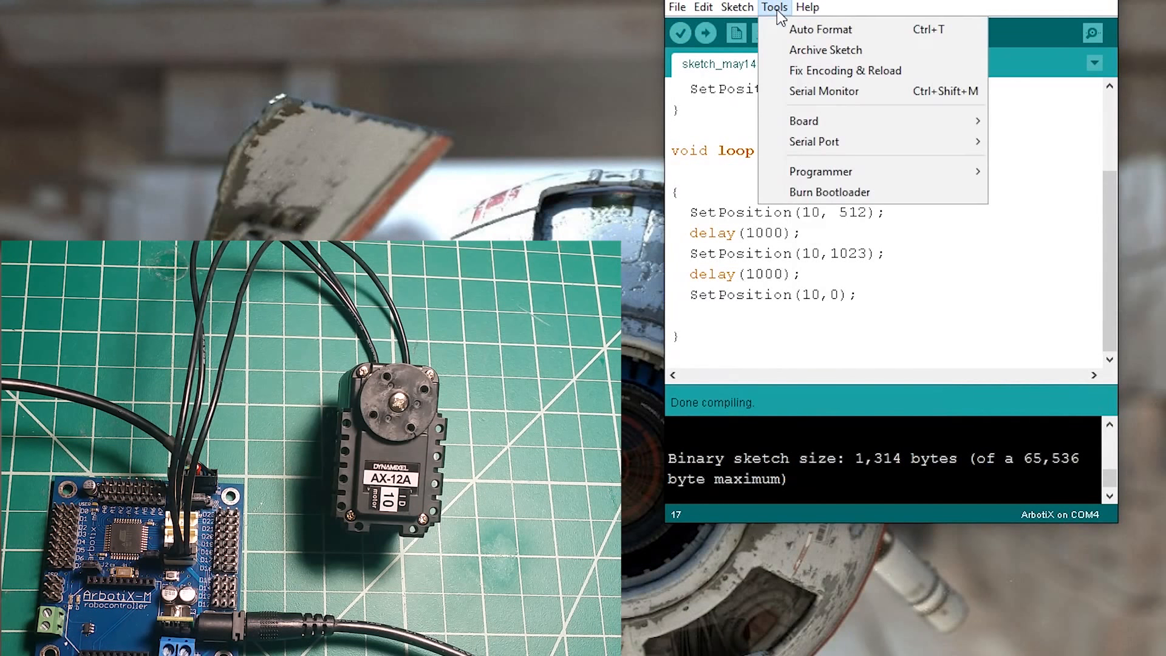
{"action": "left_click", "coordinate": [803, 121]}
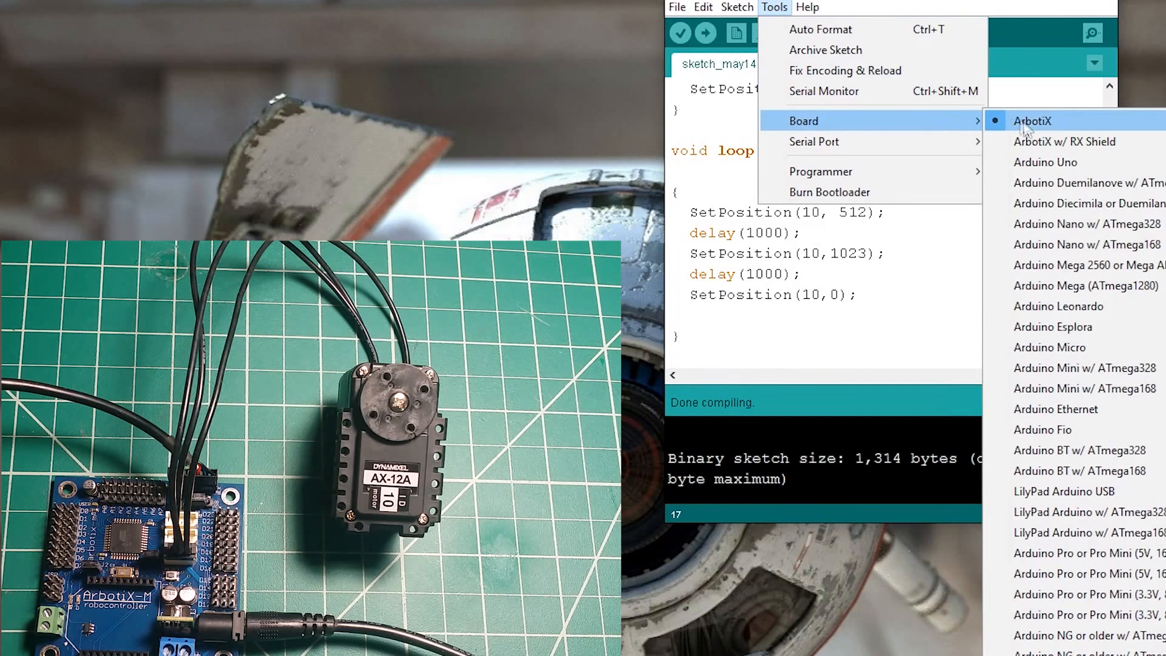
{"action": "left_click", "coordinate": [1032, 121]}
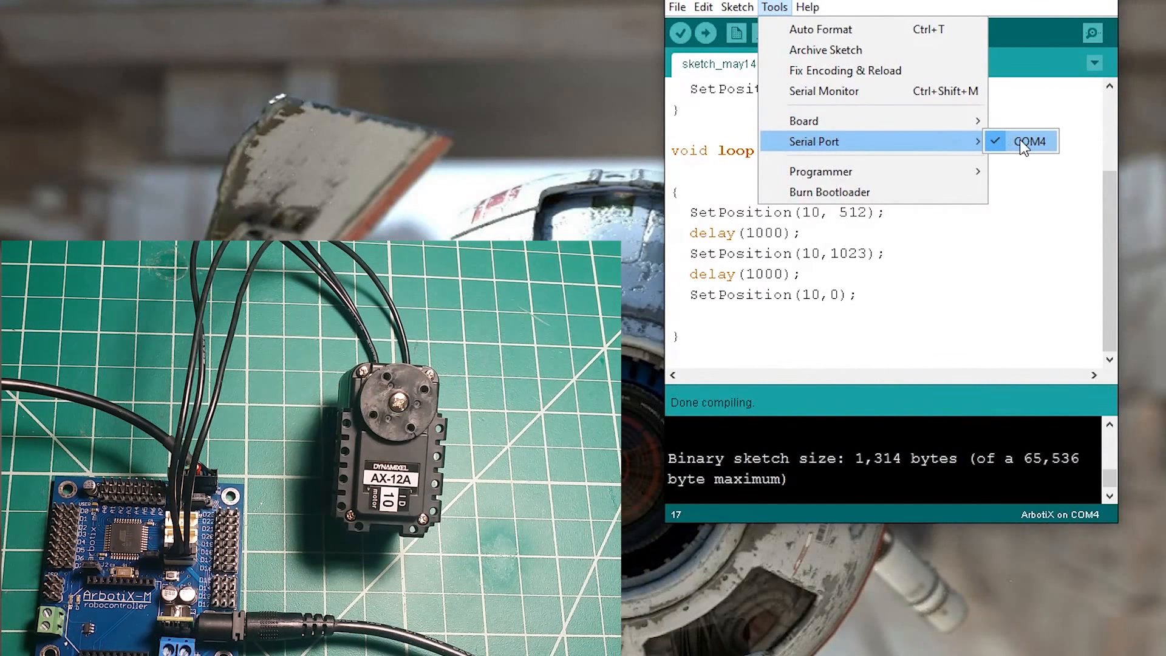
{"action": "mouse_move", "coordinate": [904, 176]}
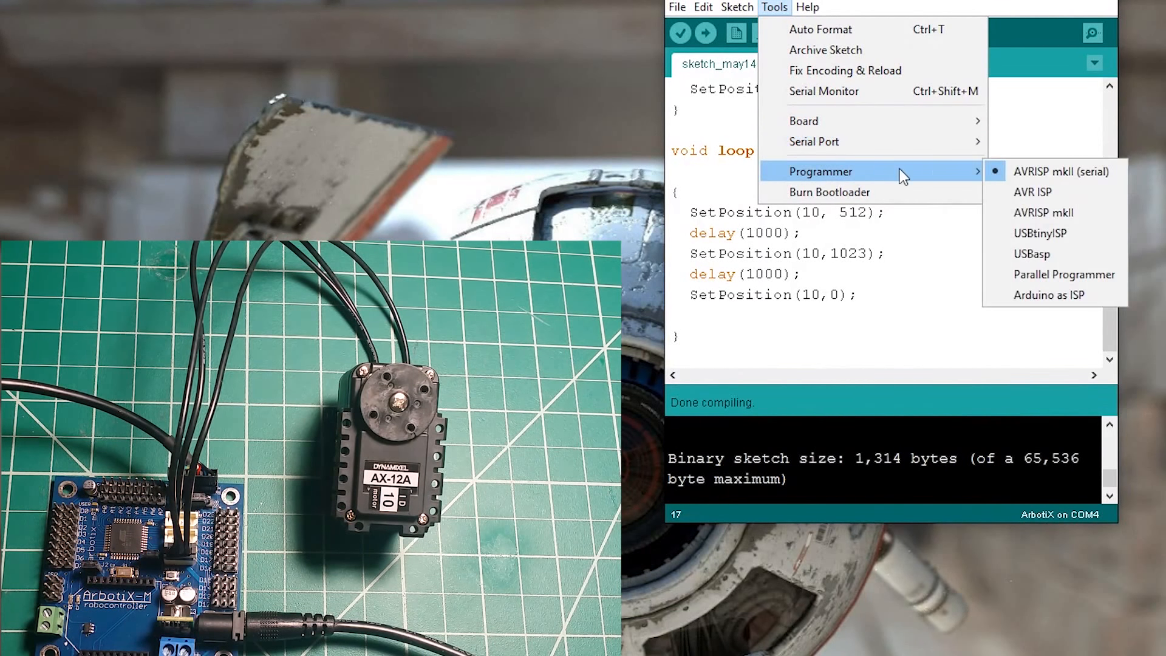
{"action": "mouse_move", "coordinate": [1038, 189]}
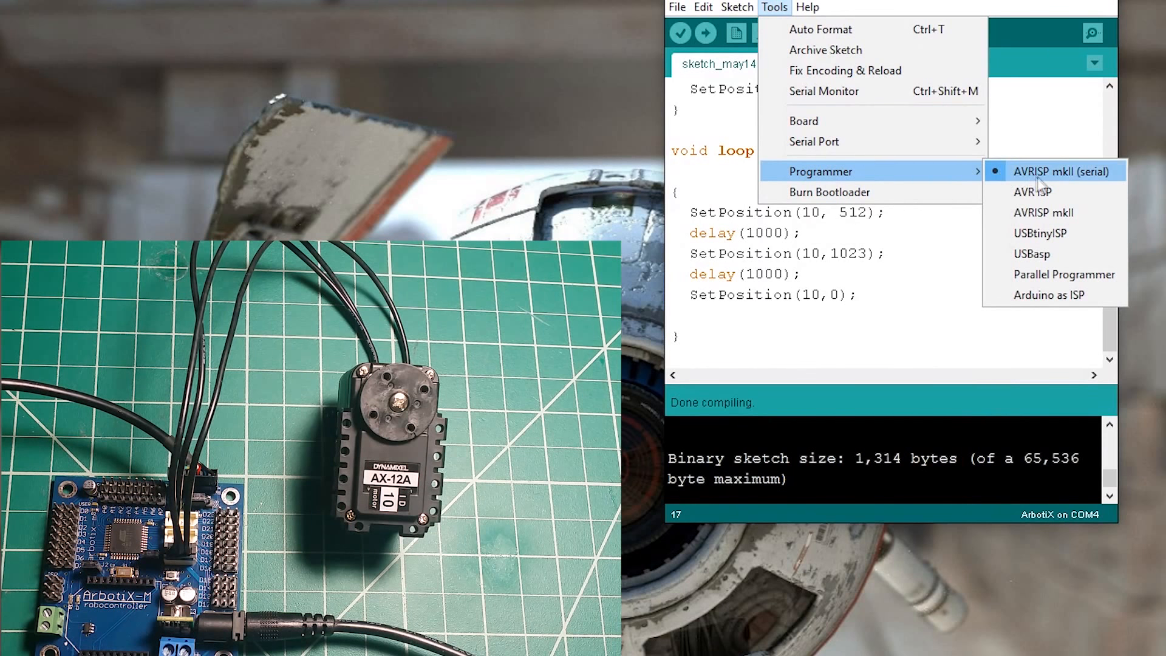
{"action": "mouse_move", "coordinate": [1071, 137]}
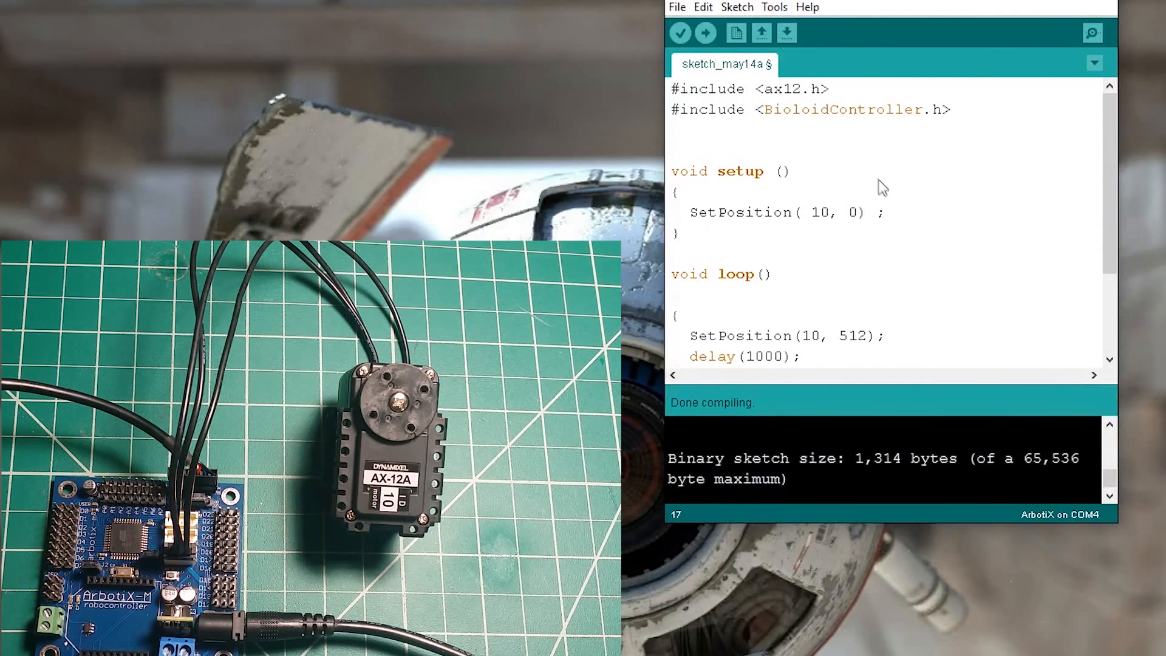
Step: Upload the sketch to the ArbotiX on COM4, then select the first delay value 1000
{"action": "left_click", "coordinate": [704, 33]}
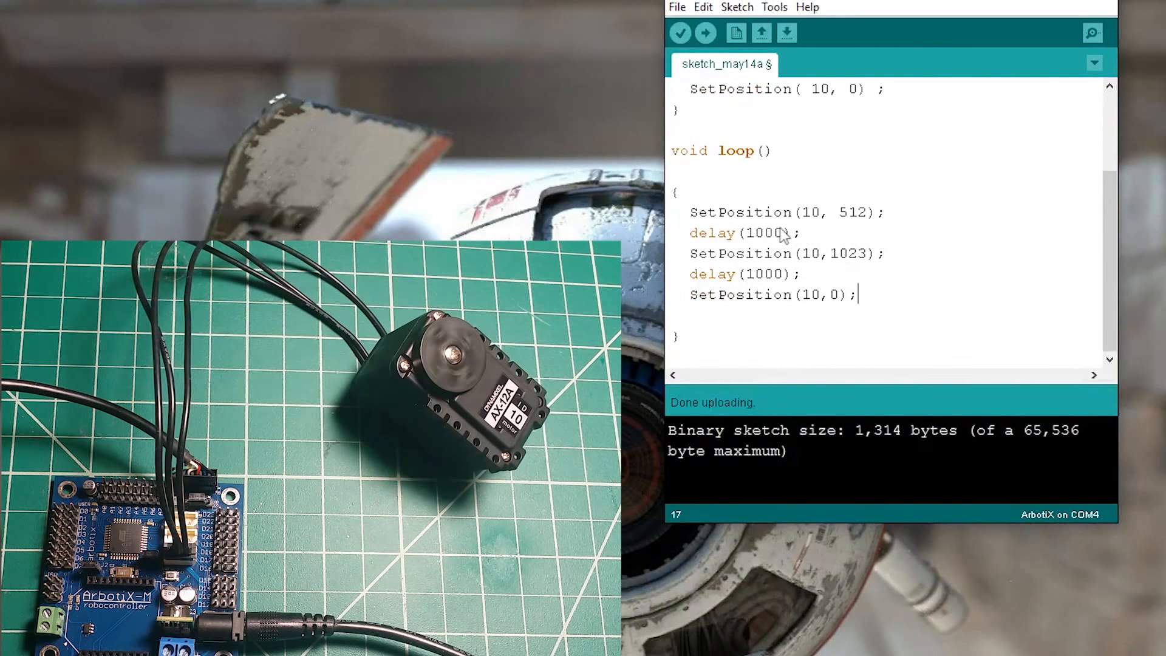
{"action": "double_click", "coordinate": [766, 232]}
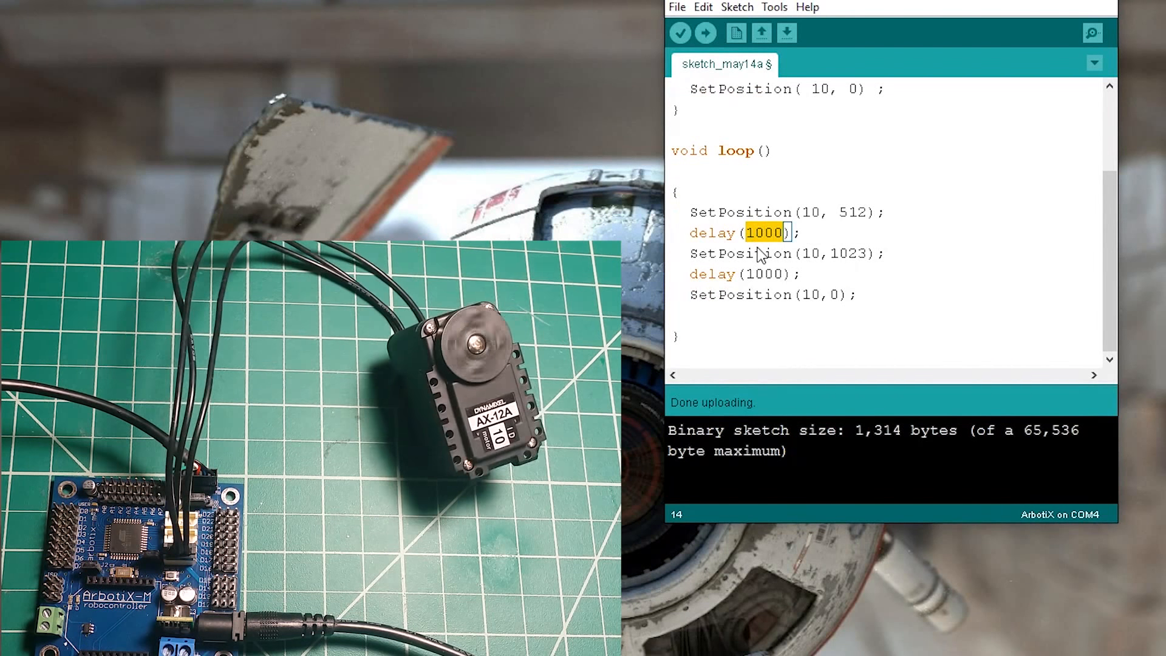